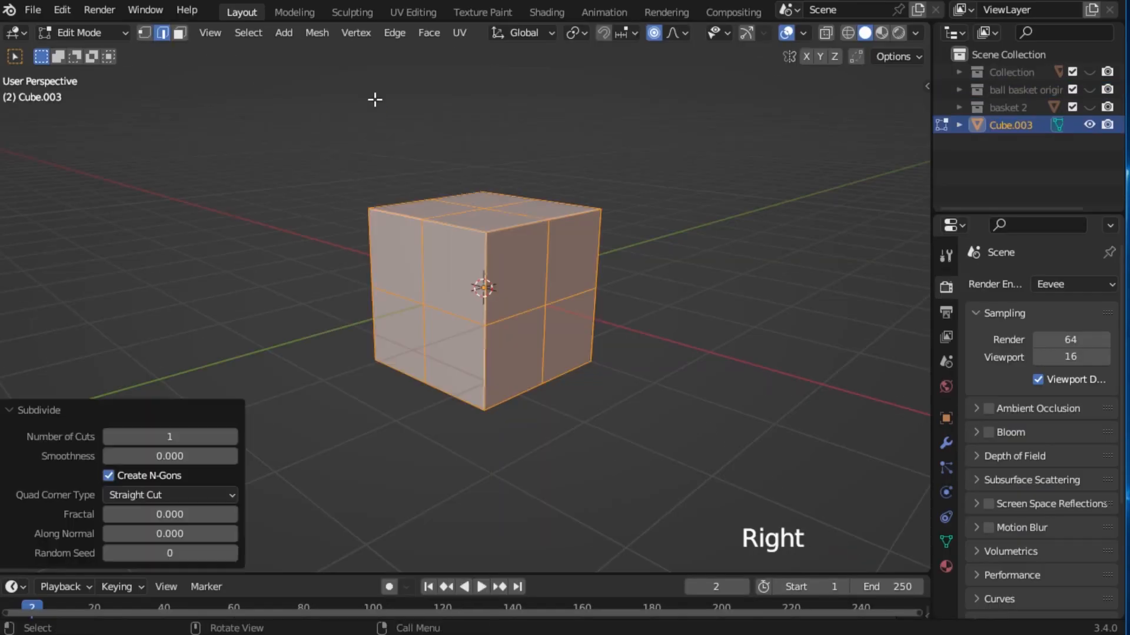
# Step: Cast the subdivided cube to a sphere, add a Mirror modifier and select the seam edge loops
pyautogui.press('shift+alt+s')
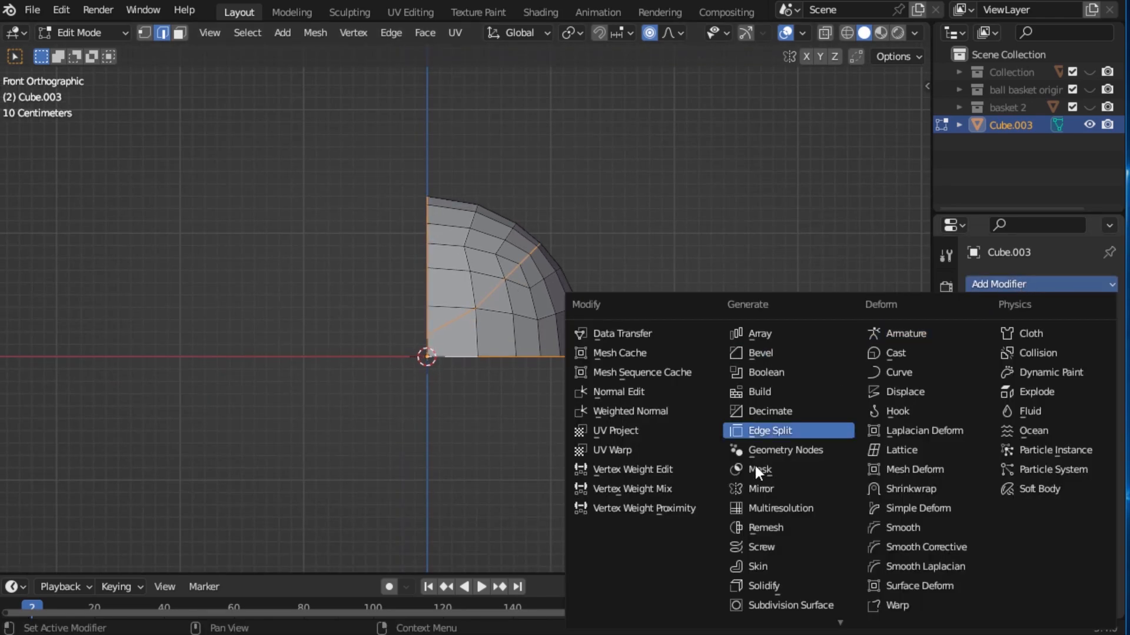
pyautogui.click(760, 490)
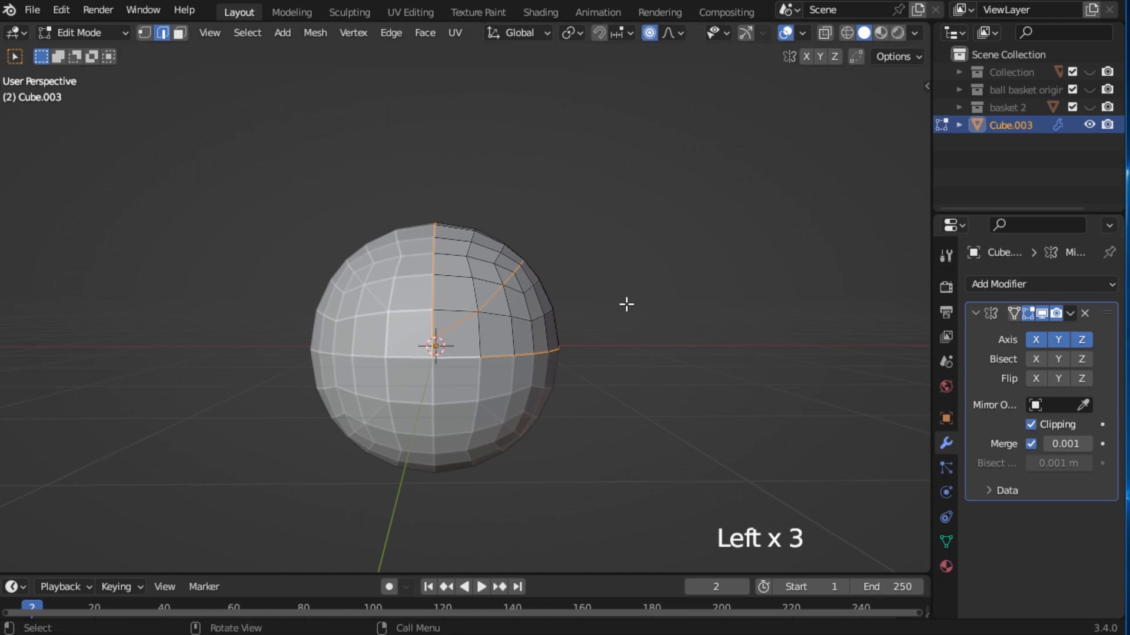
pyautogui.press('Tab')
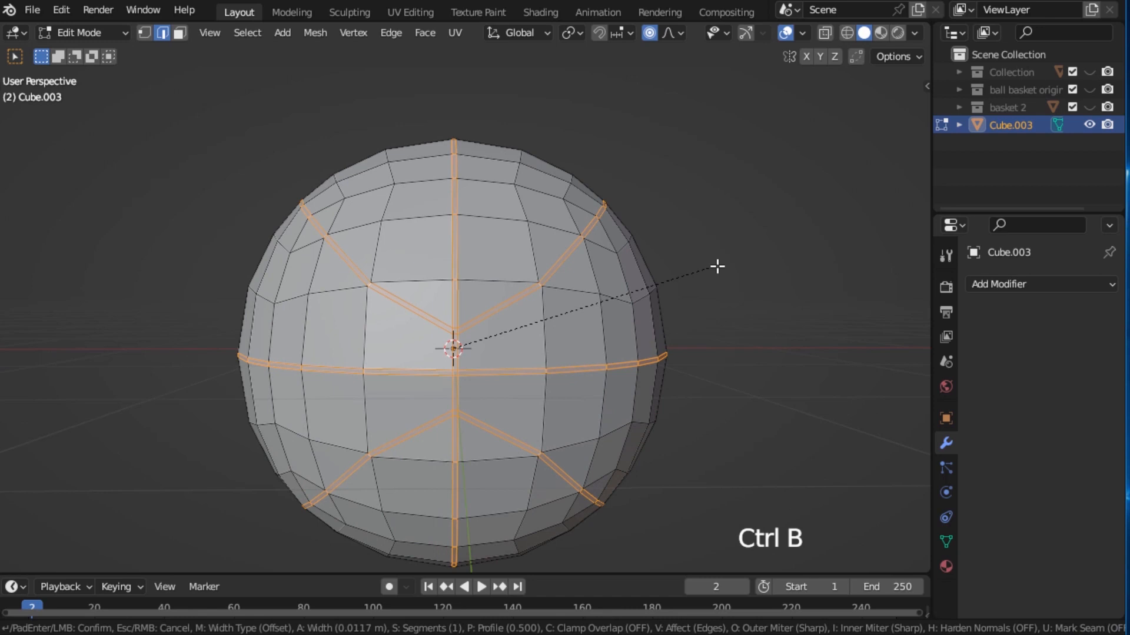
# Step: Confirm the bevel on the seam edges and adjust its segment count for narrow double loops
pyautogui.click(455, 349)
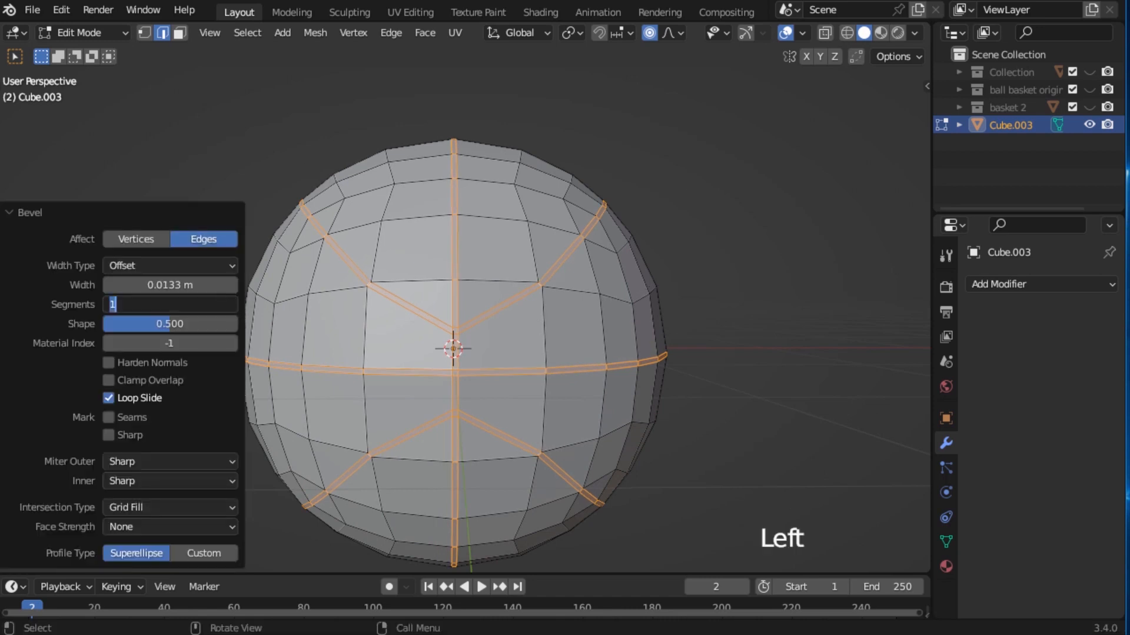
pyautogui.press('ctrl+z')
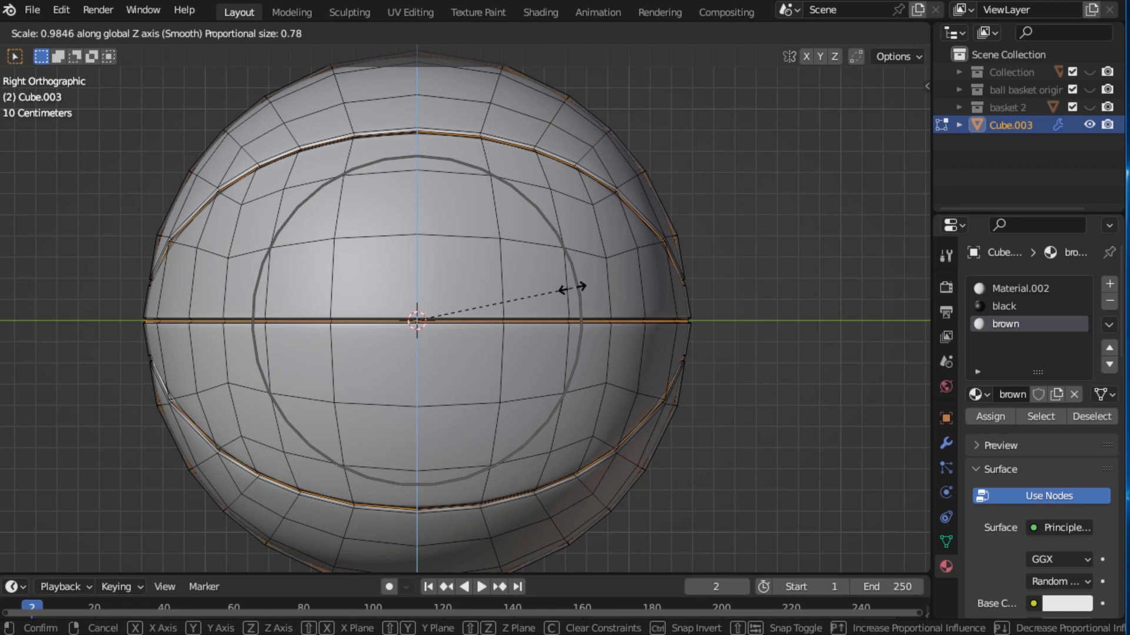
# Step: Undo the seam-loop scaling, return to Object Mode and preview the textured orange basketball with dark seams
pyautogui.press('ctrl+z')
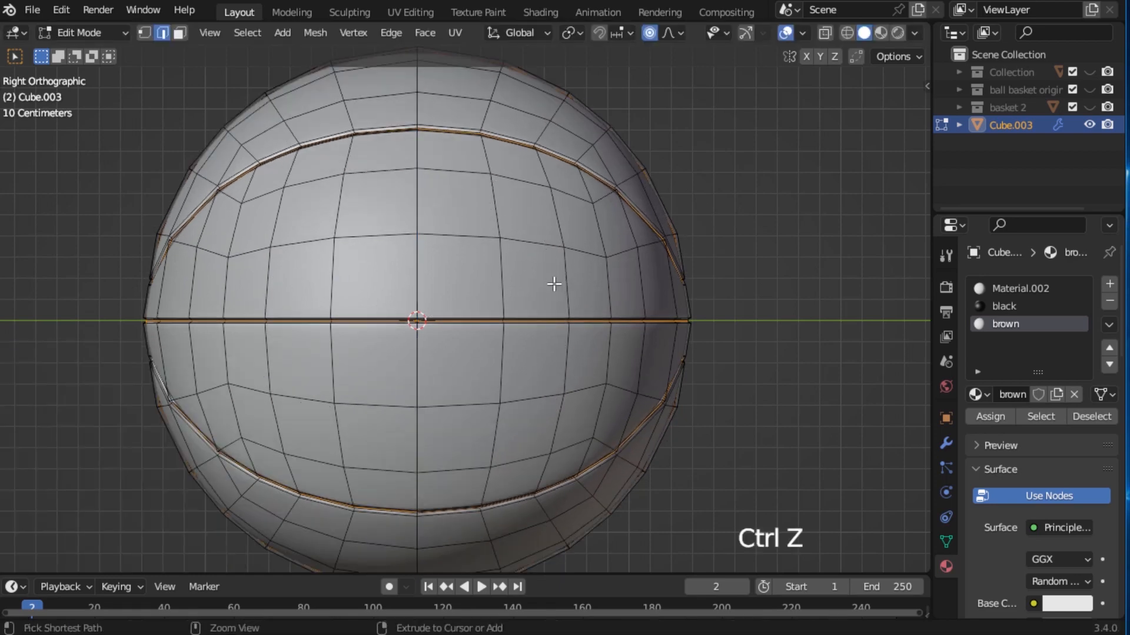
pyautogui.press('alt+s')
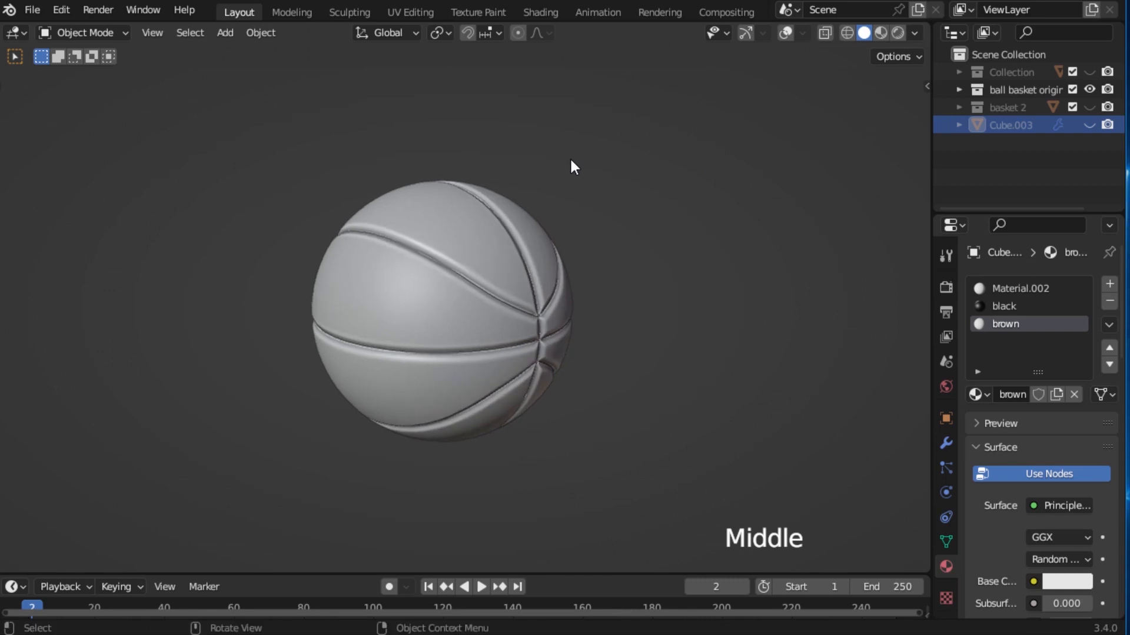
pyautogui.click(897, 33)
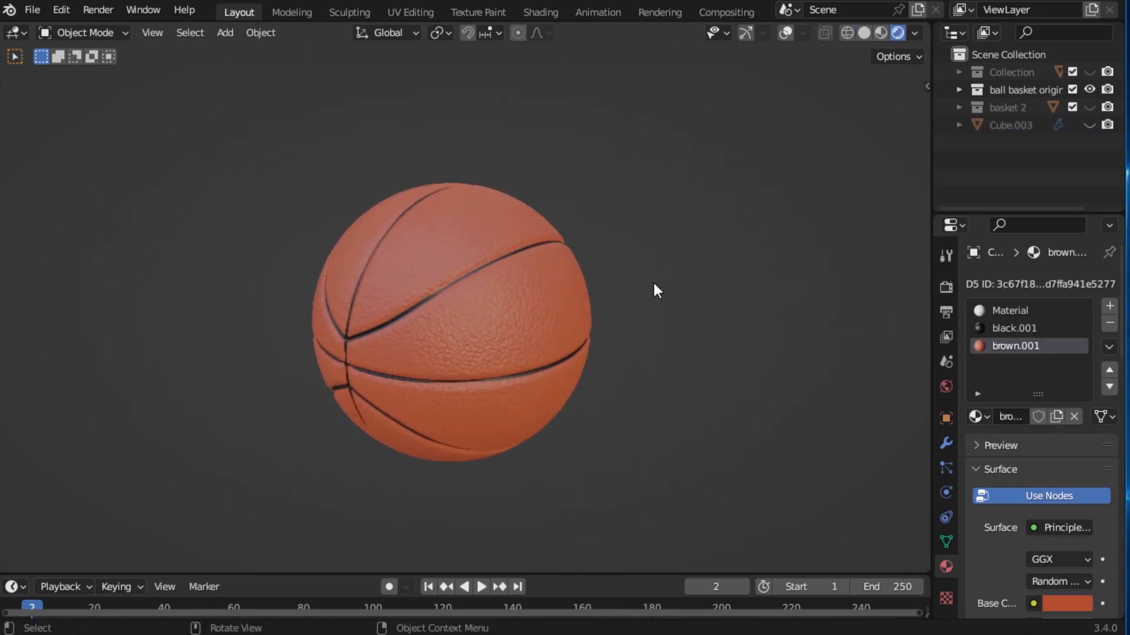